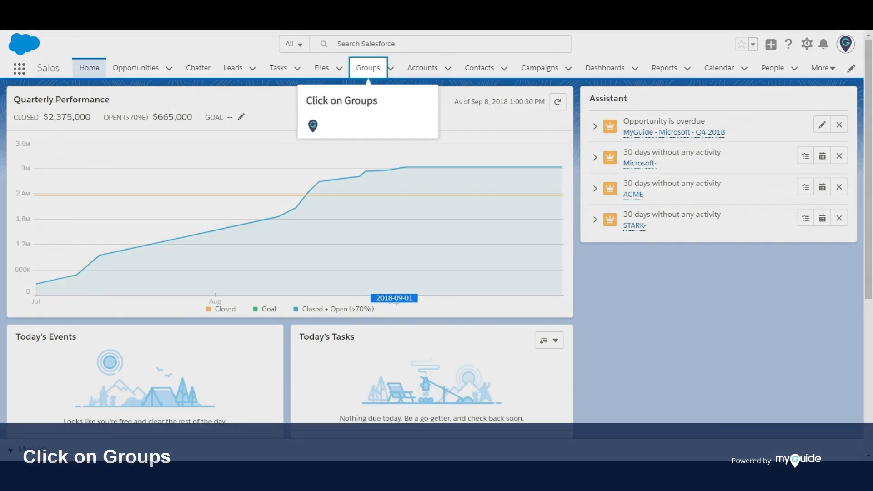
- Open the Groups list, showing the recently viewed EdCast group
{"action": "left_click", "coordinate": [367, 67]}
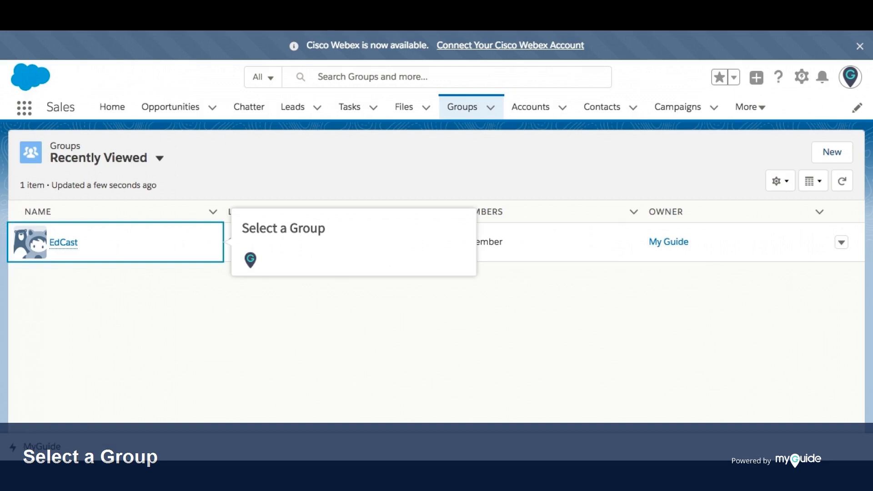
- Open the EdCast group from the Recently Viewed groups list
{"action": "left_click", "coordinate": [62, 242]}
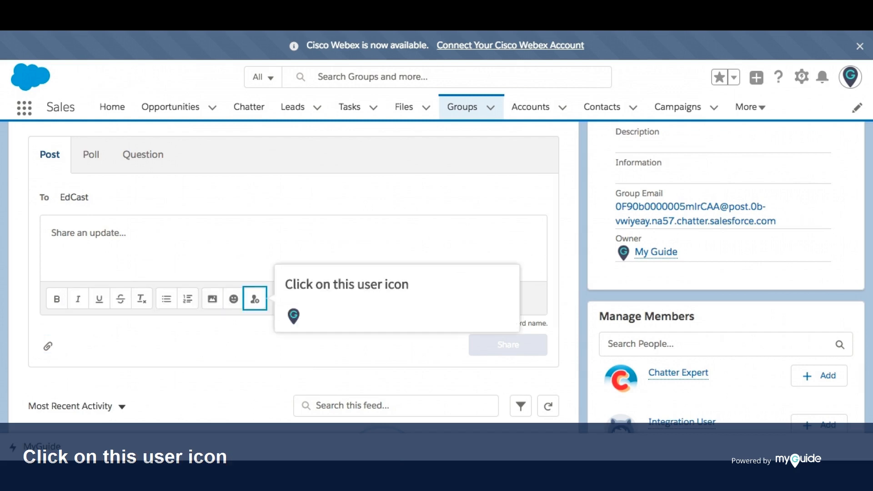
{"action": "left_click", "coordinate": [254, 299]}
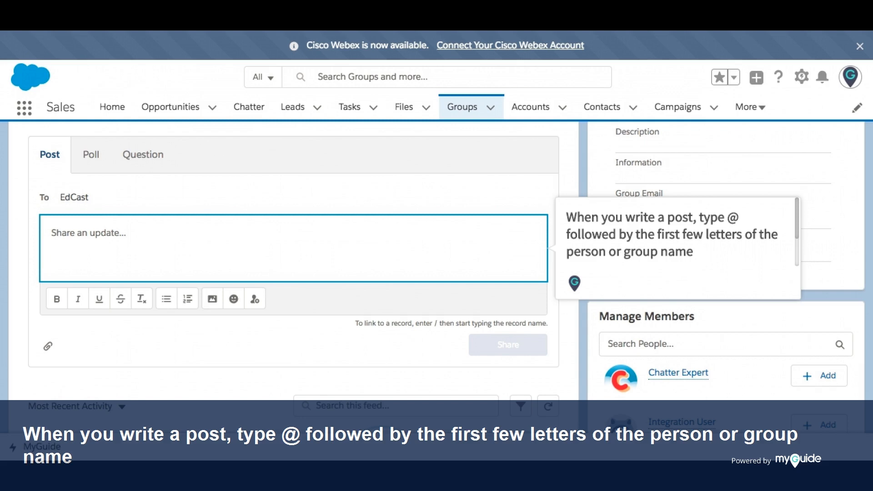
{"action": "type", "text": "@ed"}
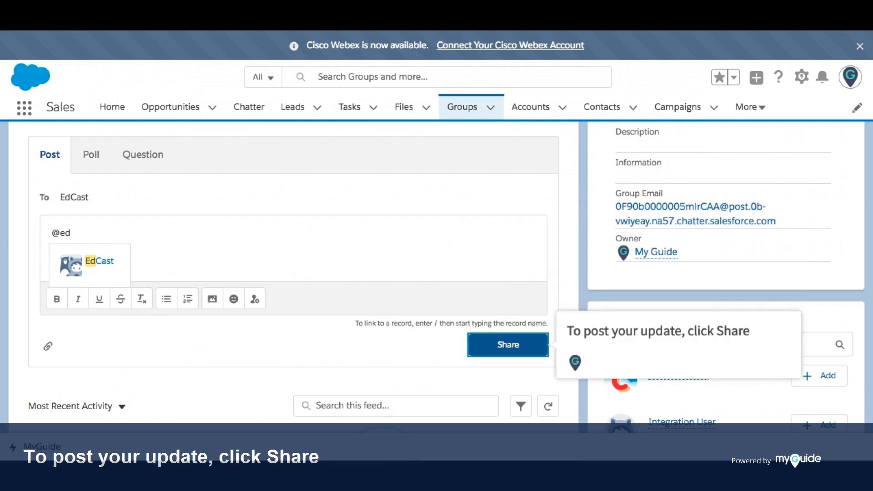
{"action": "left_click", "coordinate": [507, 344]}
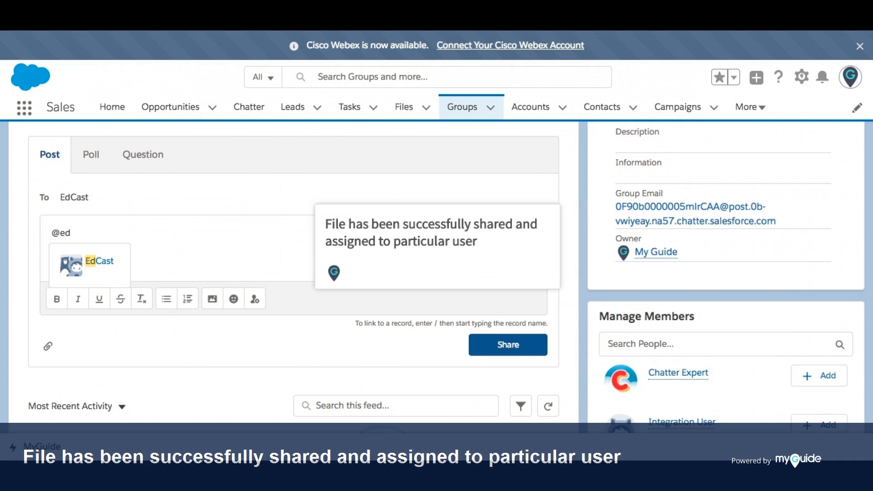